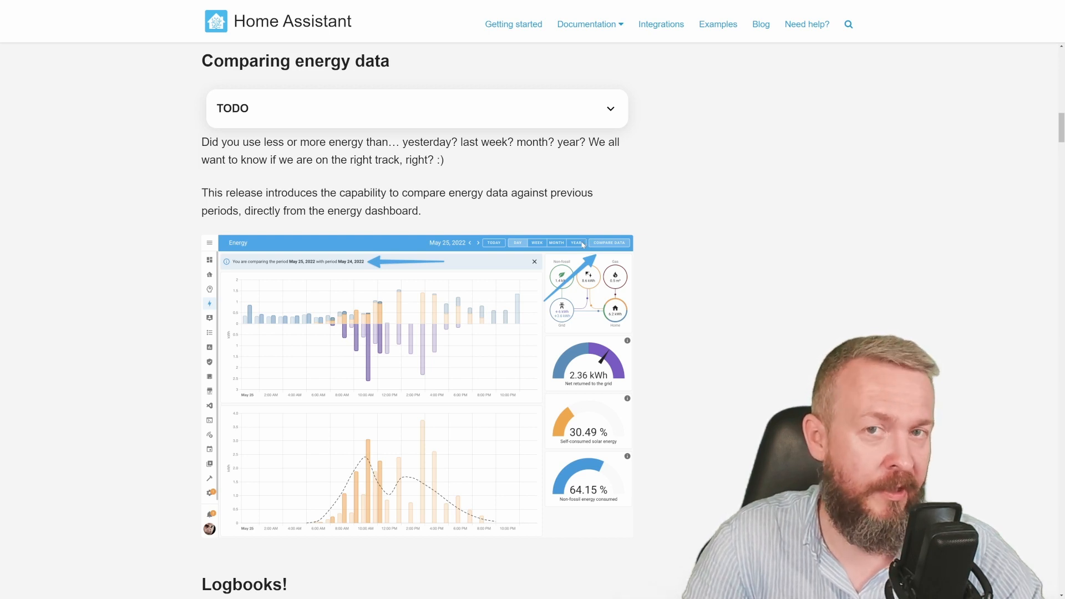
Scroll the release notes past the energy data comparison section.
scroll("down", 3)
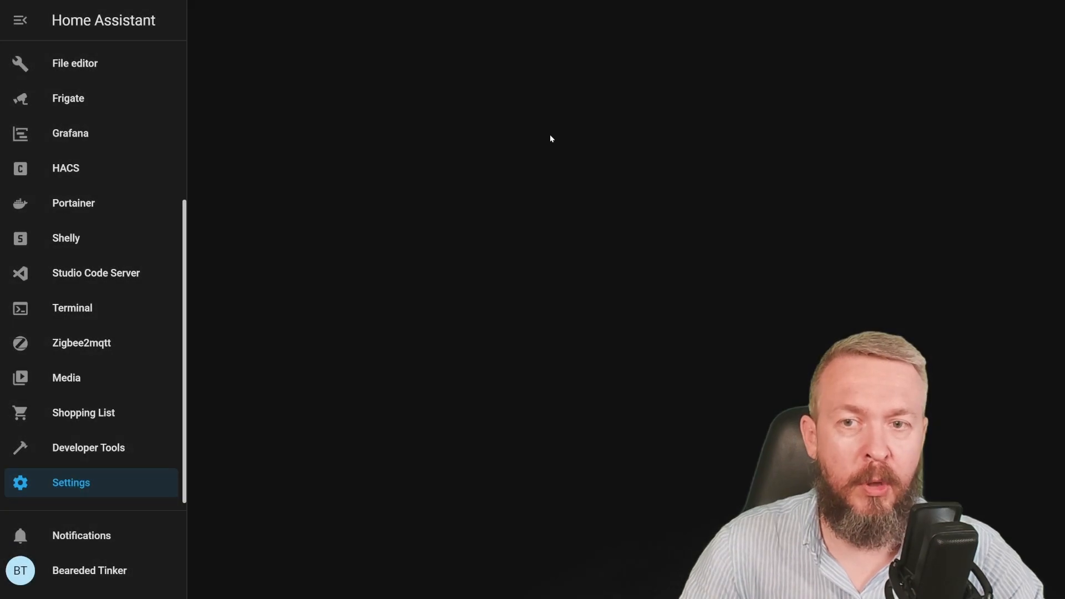
Navigate from Devices & Services to the solarweather ESPHome device page with its logbook.
left_click(71, 482)
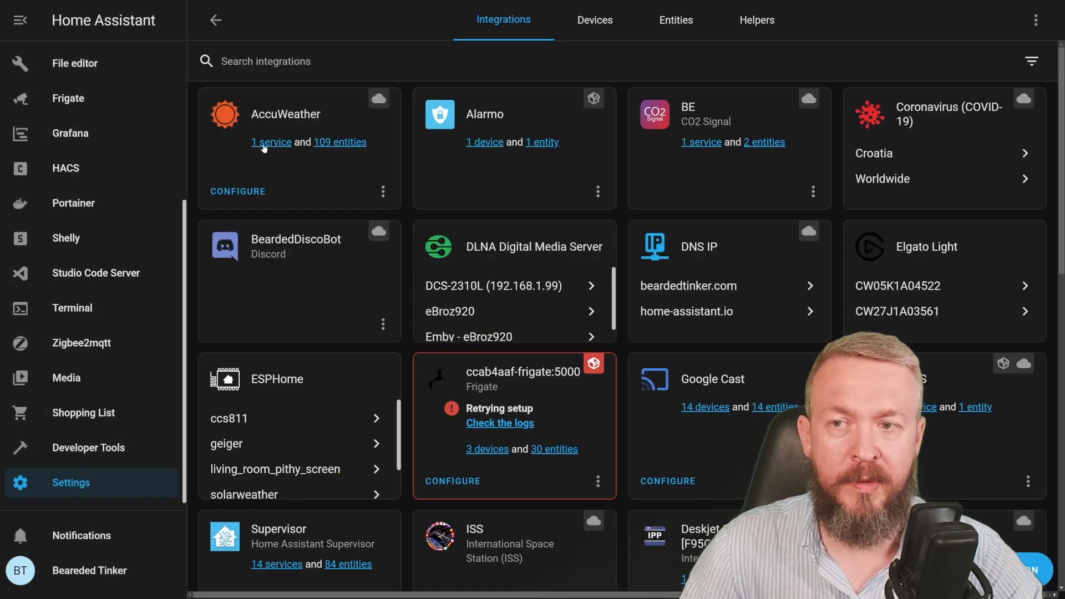
left_click(271, 142)
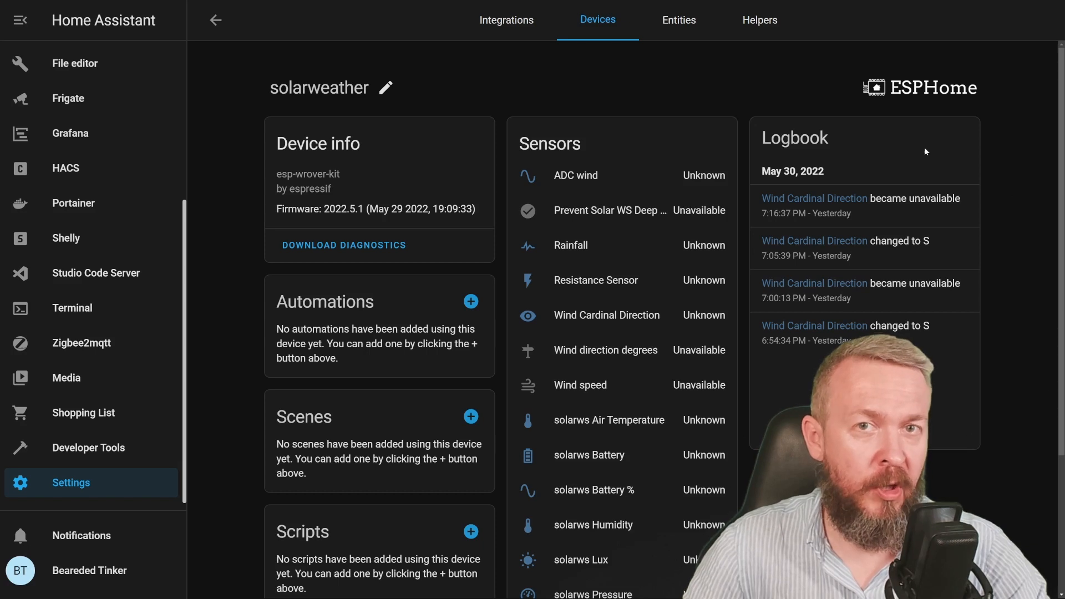
mouse_move(514, 114)
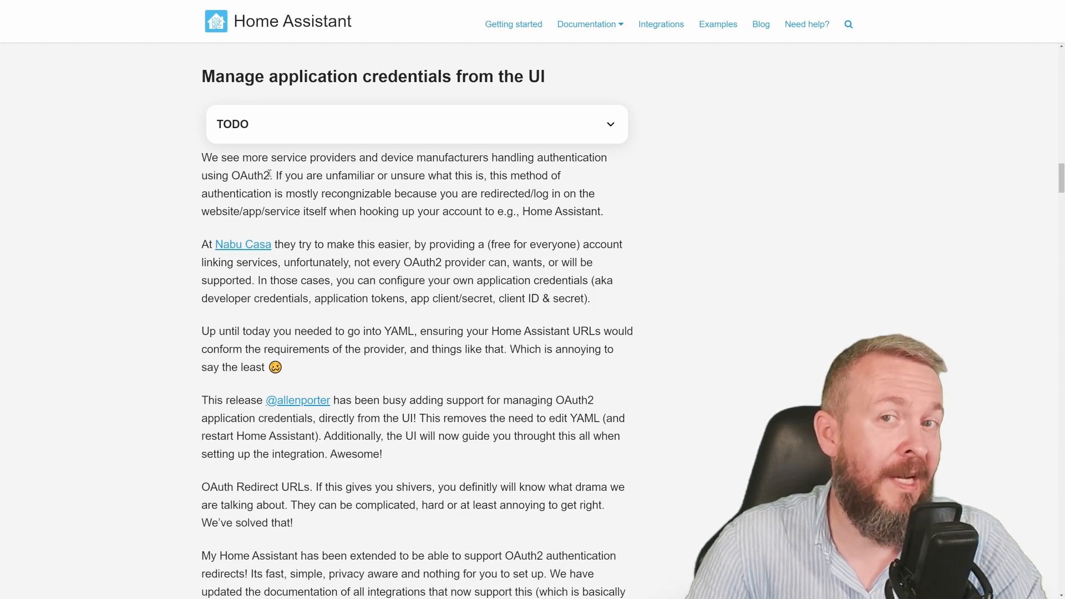
mouse_move(429, 464)
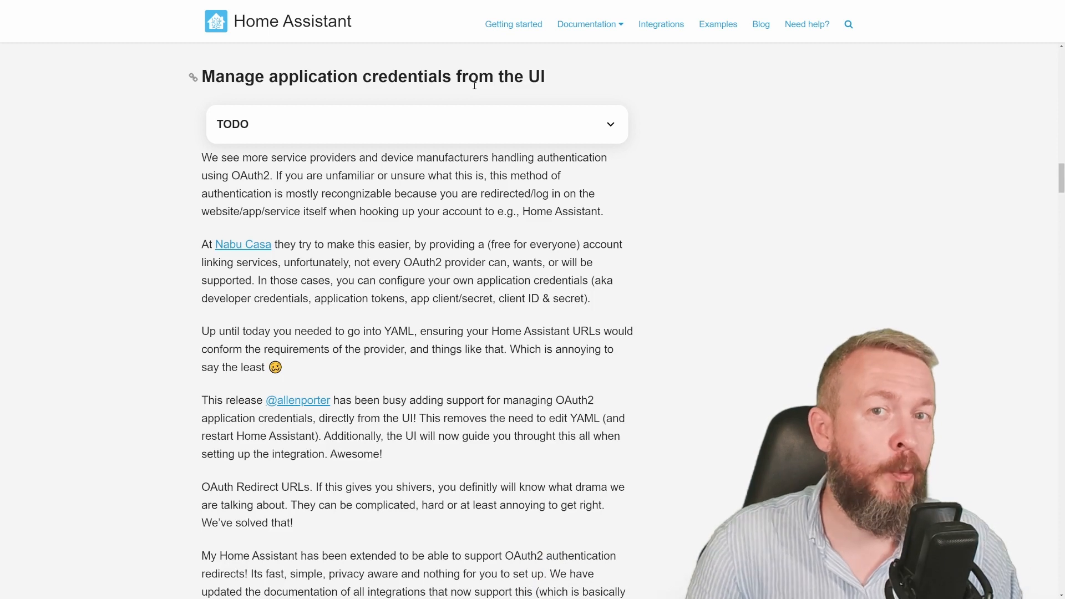
mouse_move(473, 99)
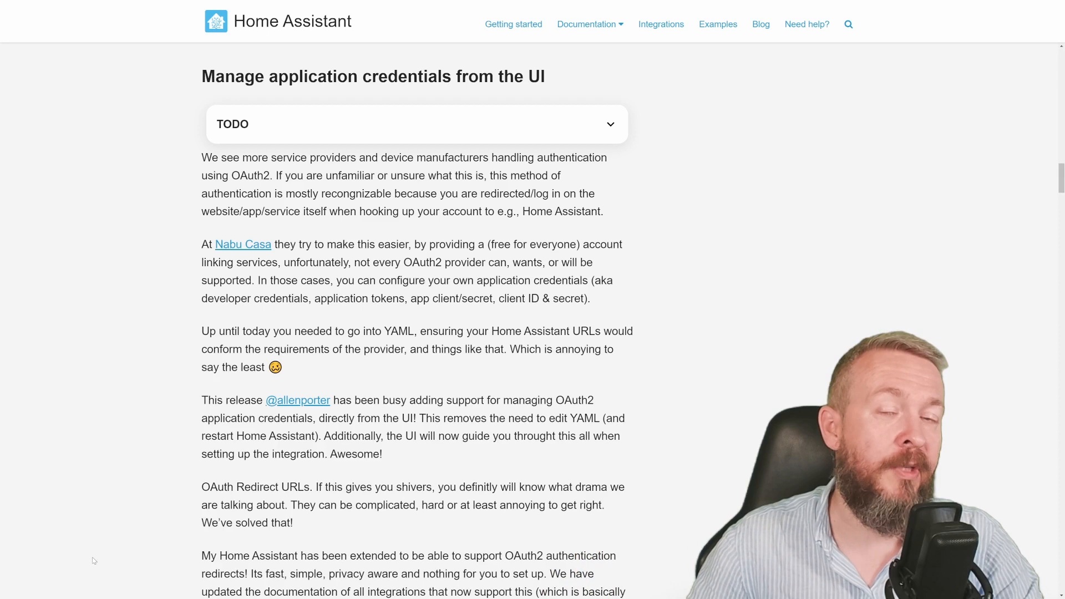
mouse_move(289, 547)
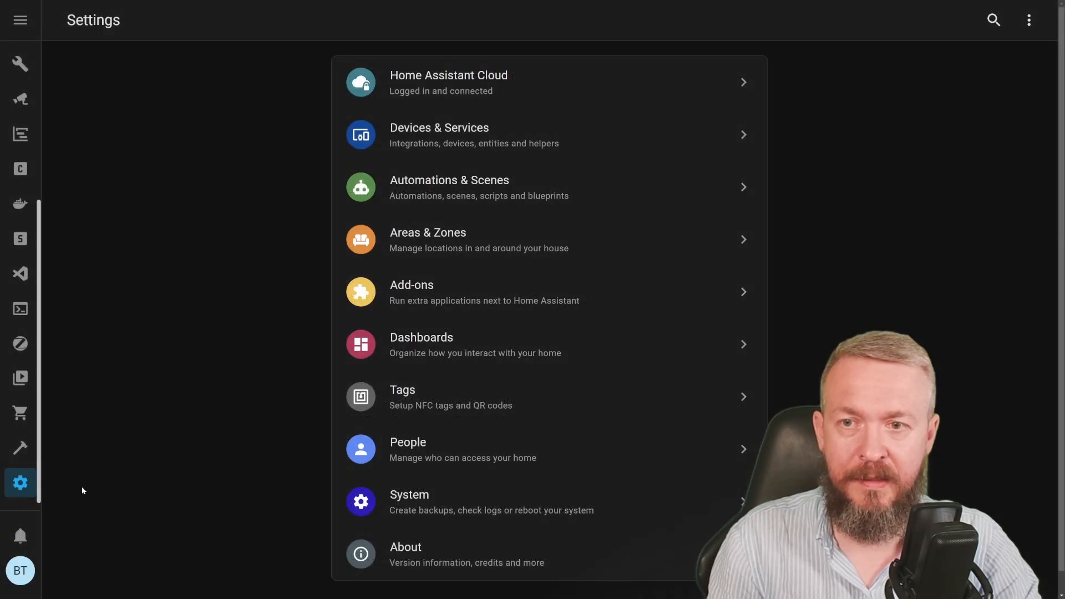
Reach the empty Application Credentials page via the Integrations three-dot menu.
left_click(439, 134)
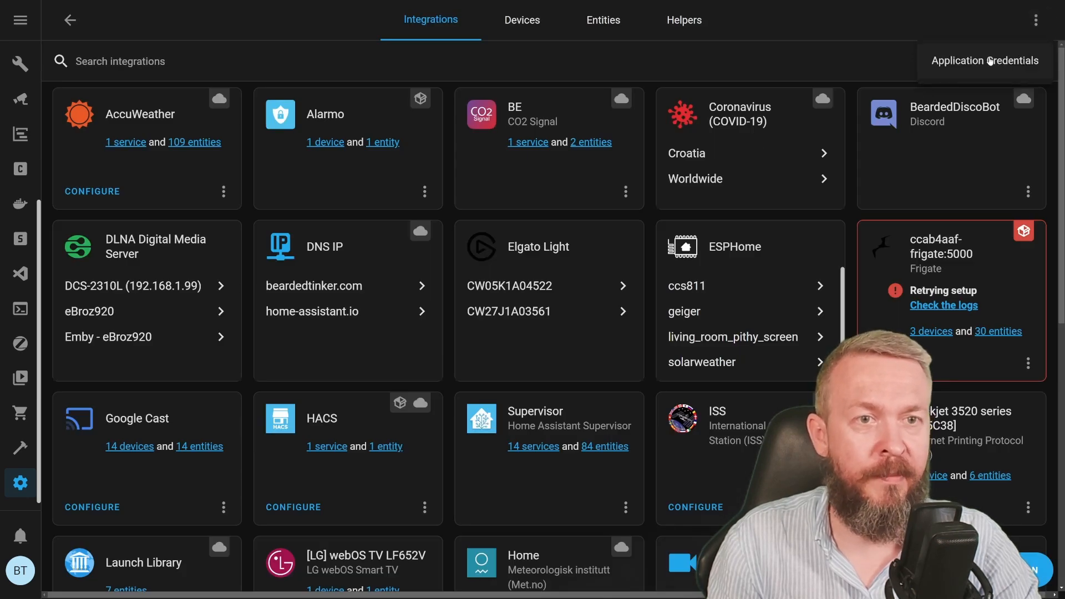
left_click(985, 61)
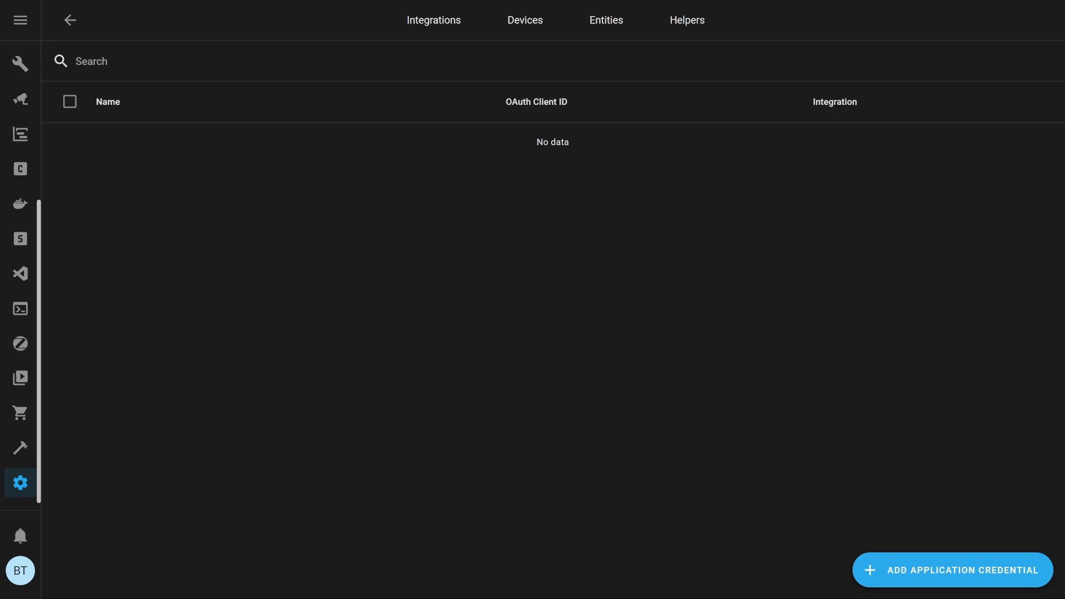
left_click(952, 570)
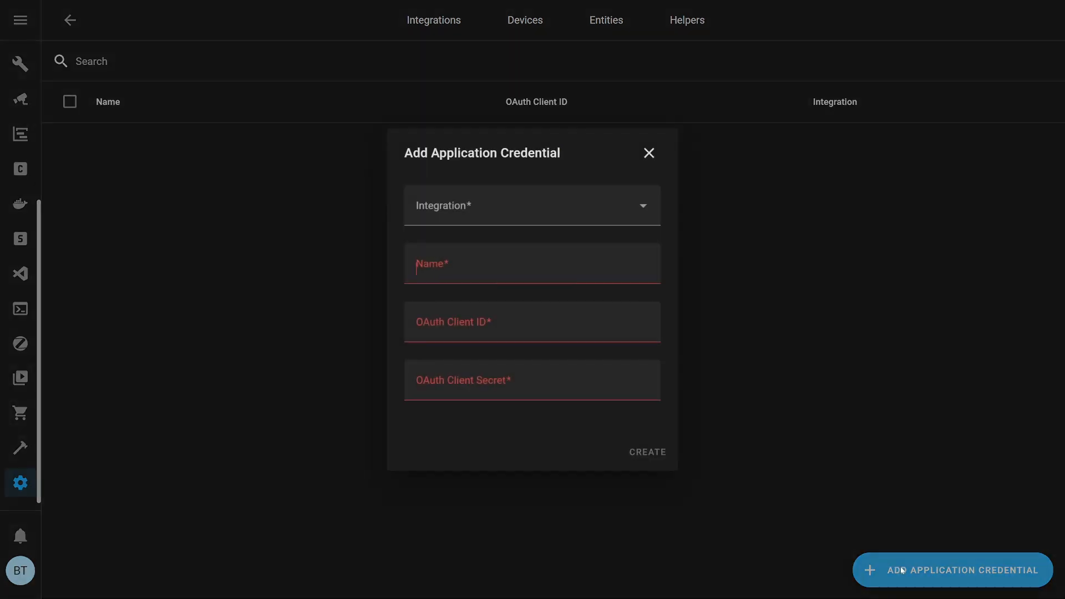
left_click(531, 206)
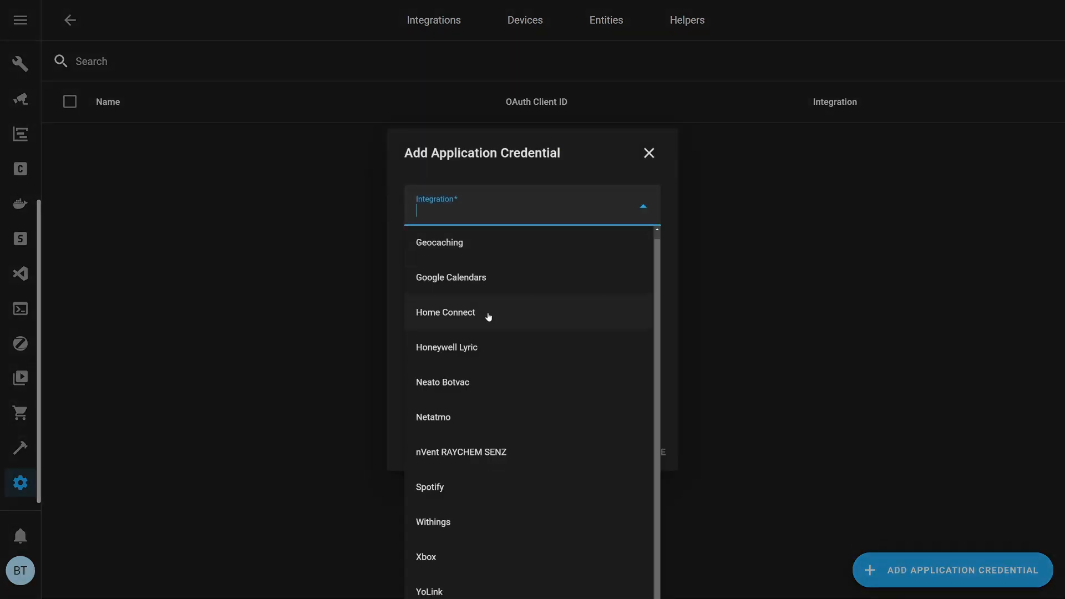
mouse_move(445, 312)
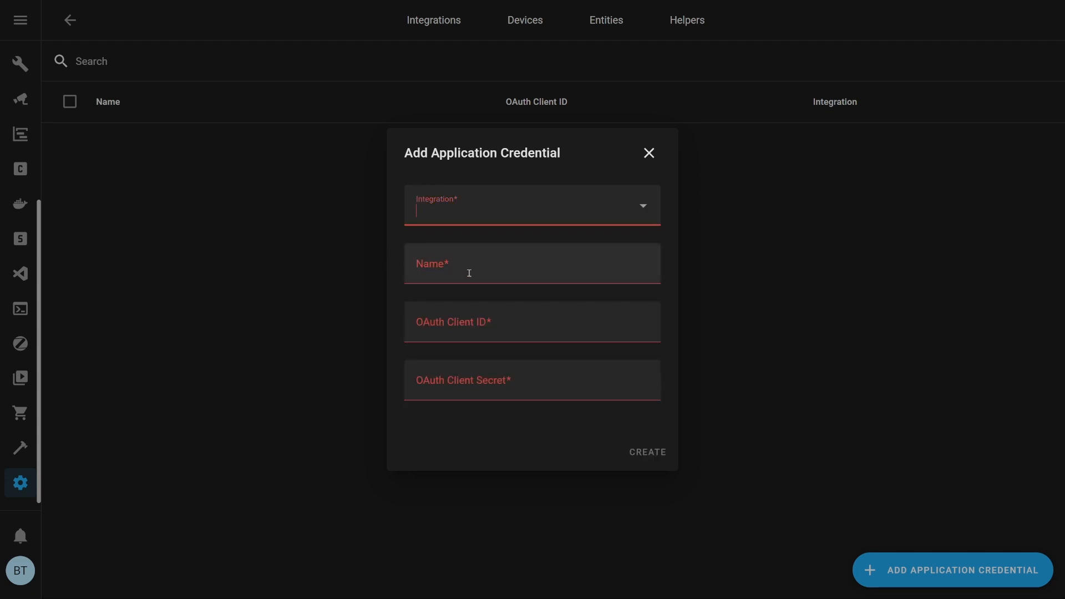
mouse_move(641, 474)
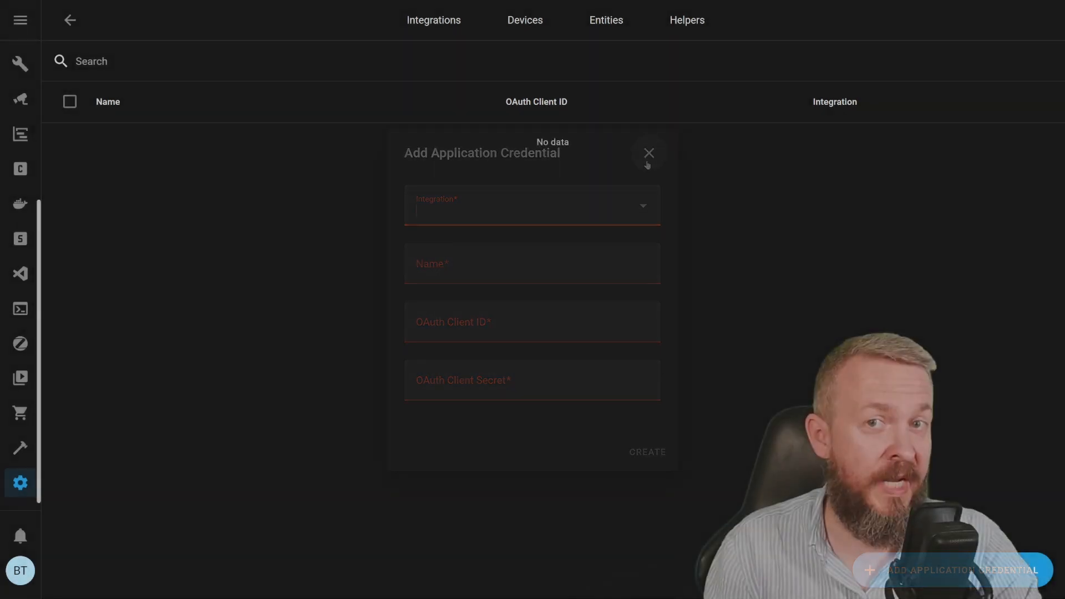
left_click(649, 153)
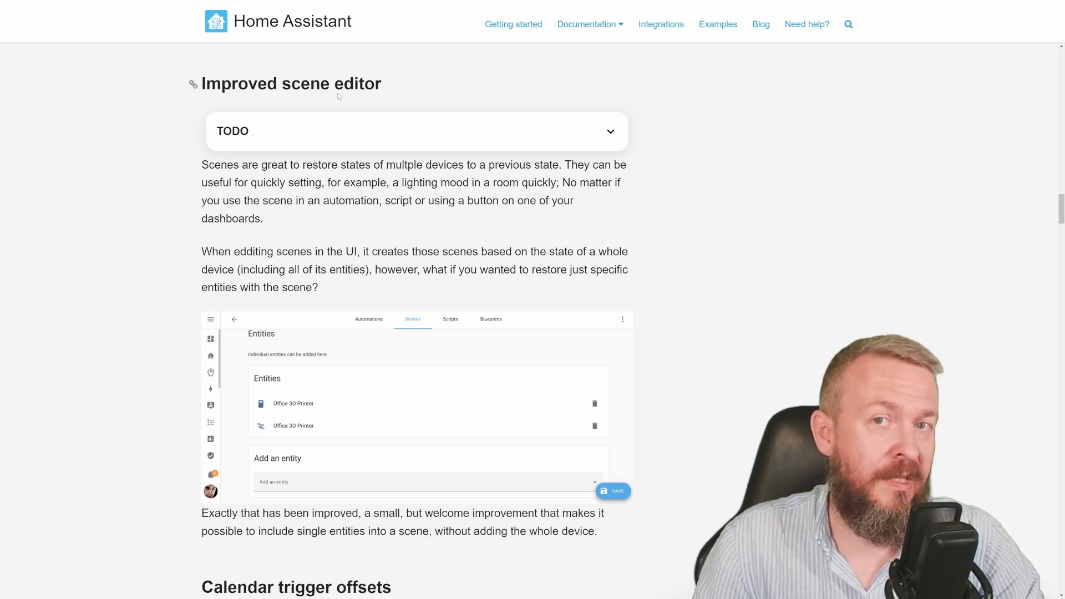
mouse_move(499, 130)
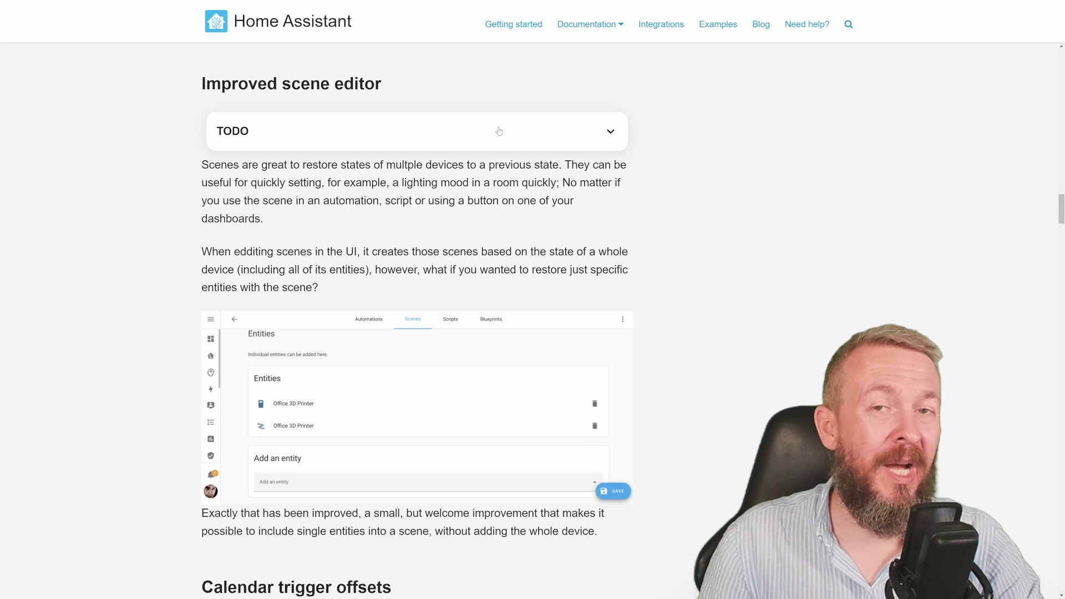
mouse_move(490, 132)
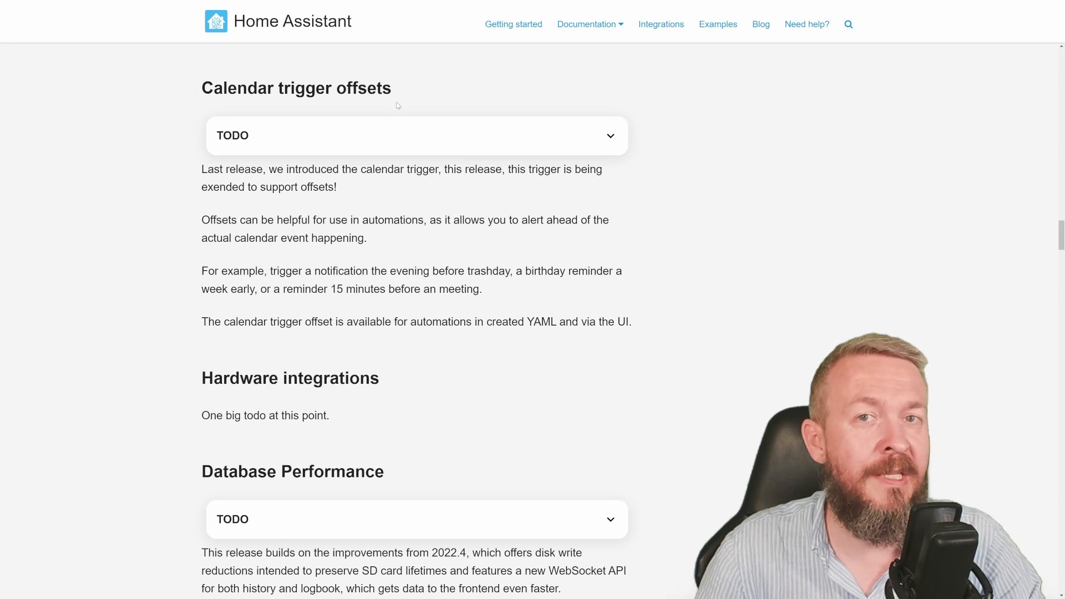
mouse_move(370, 113)
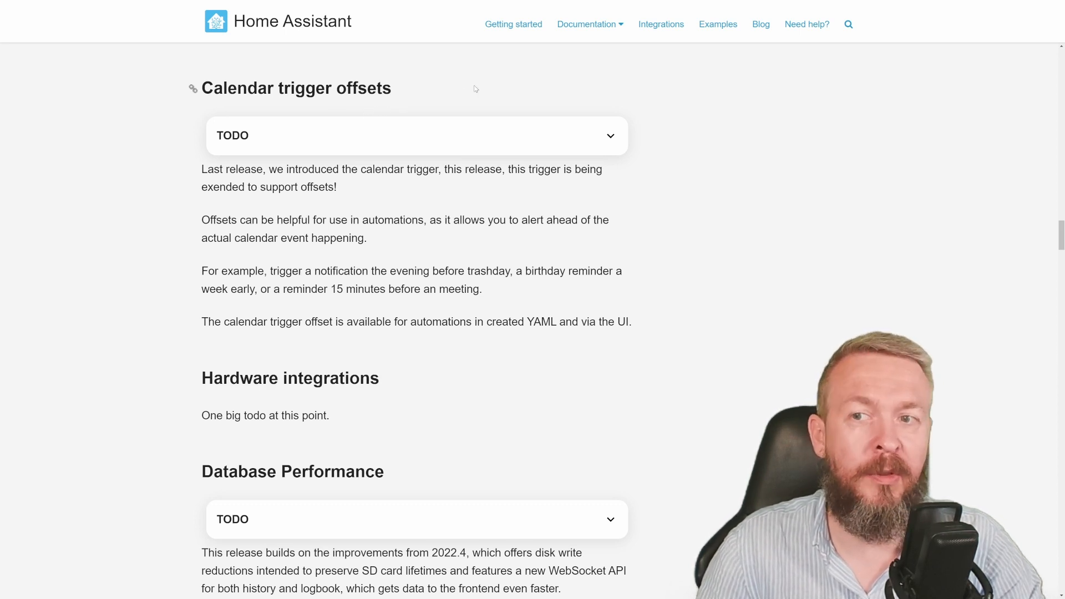
Scroll past Database Performance to the Other noteworthy changes list.
scroll("down", 3)
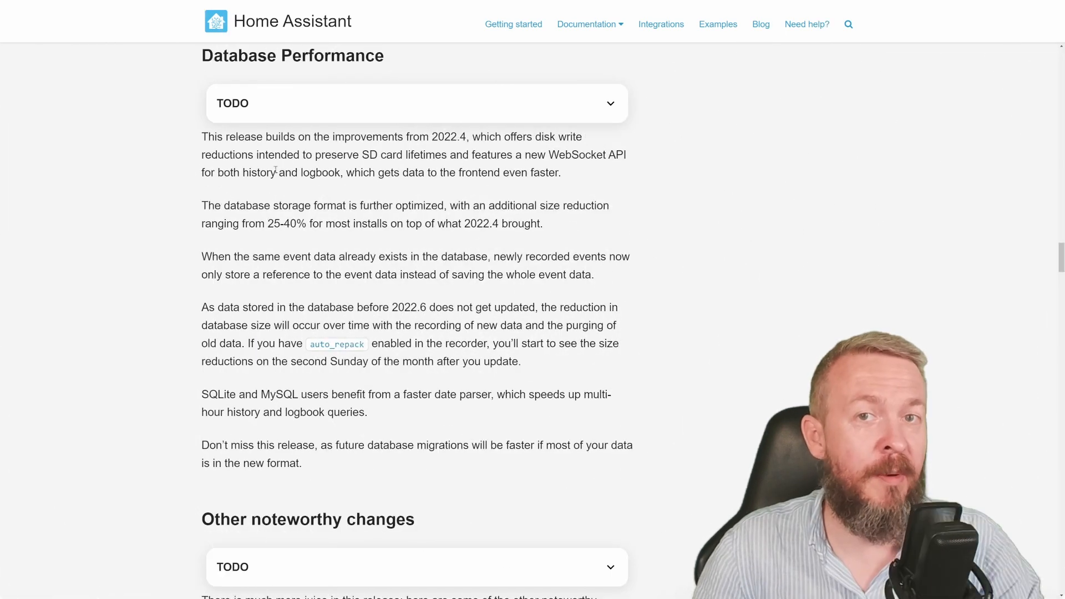
mouse_move(191, 126)
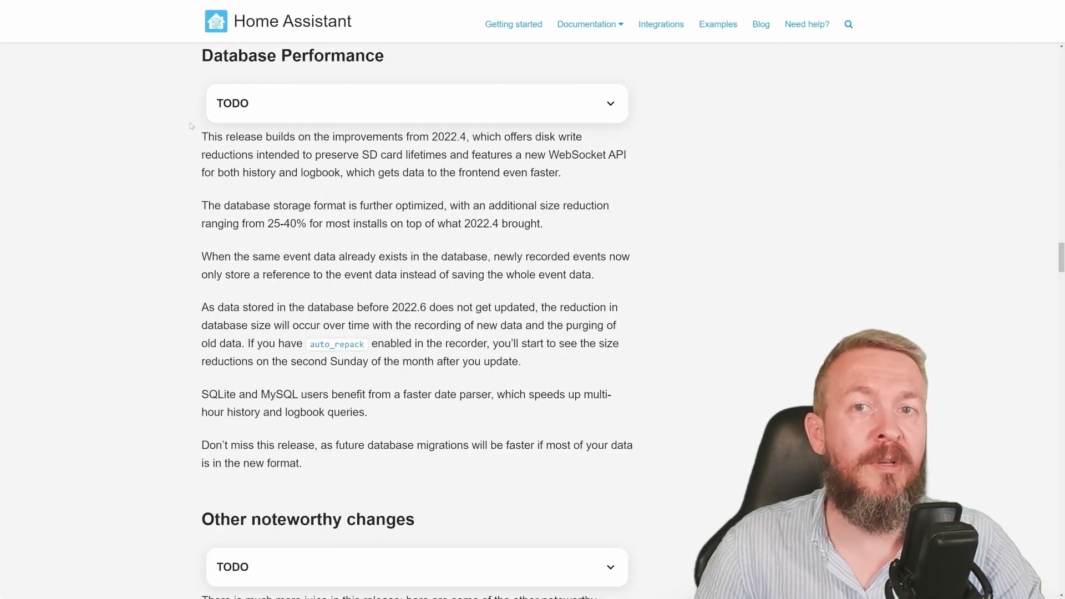
mouse_move(218, 69)
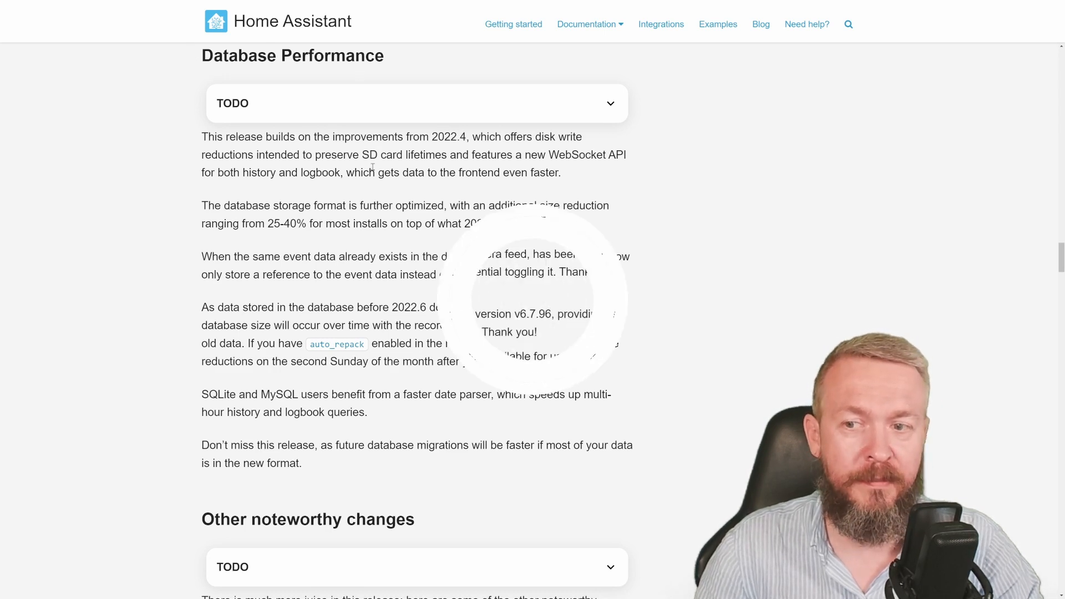
scroll("down", 3)
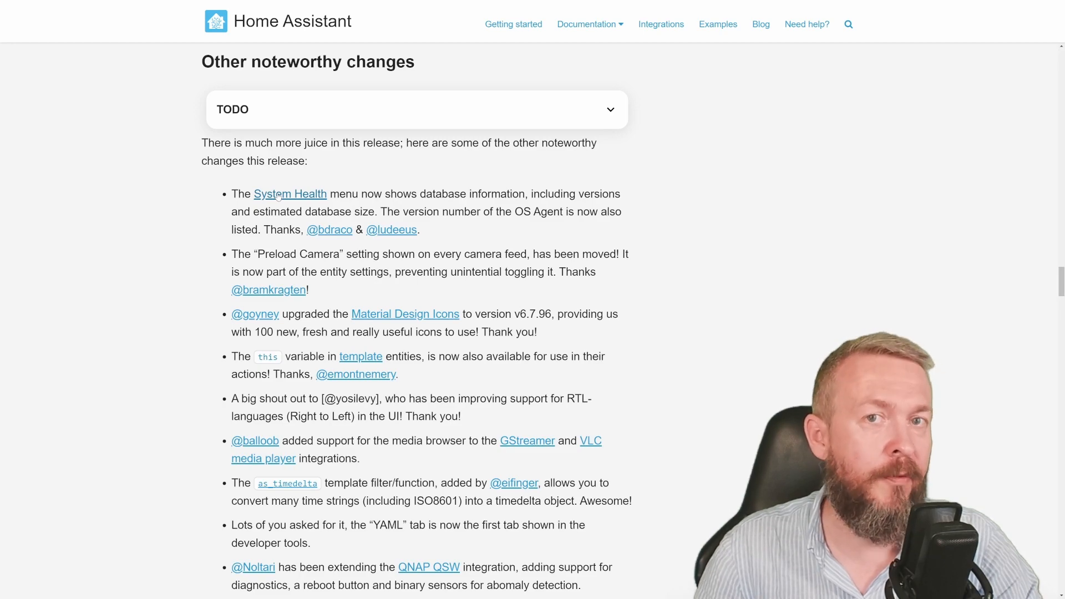
Review System Health, scrolling down to the Recorder database details.
left_click(290, 194)
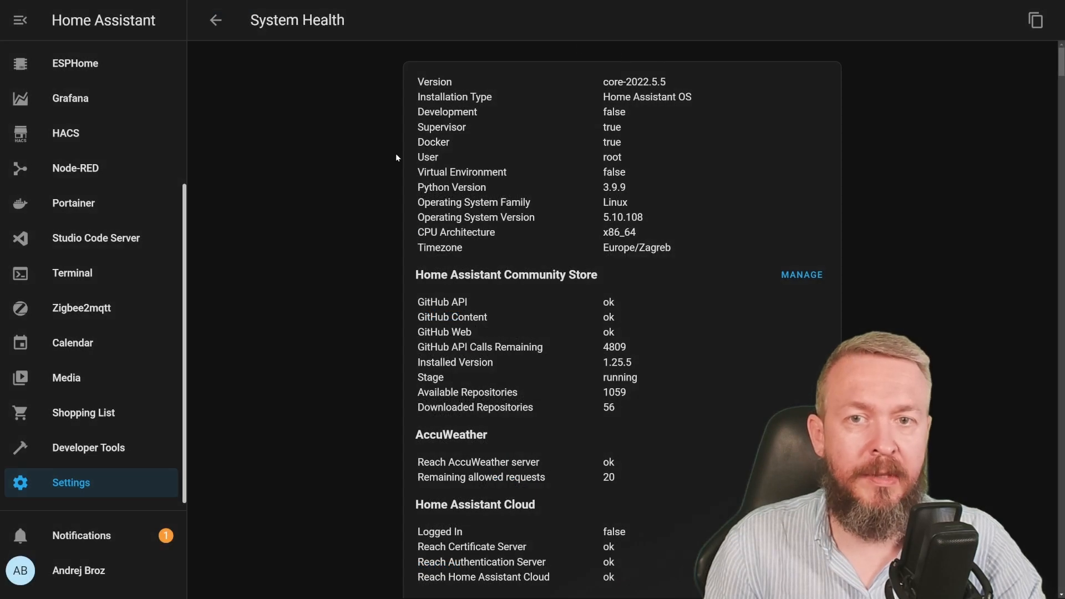
mouse_move(559, 85)
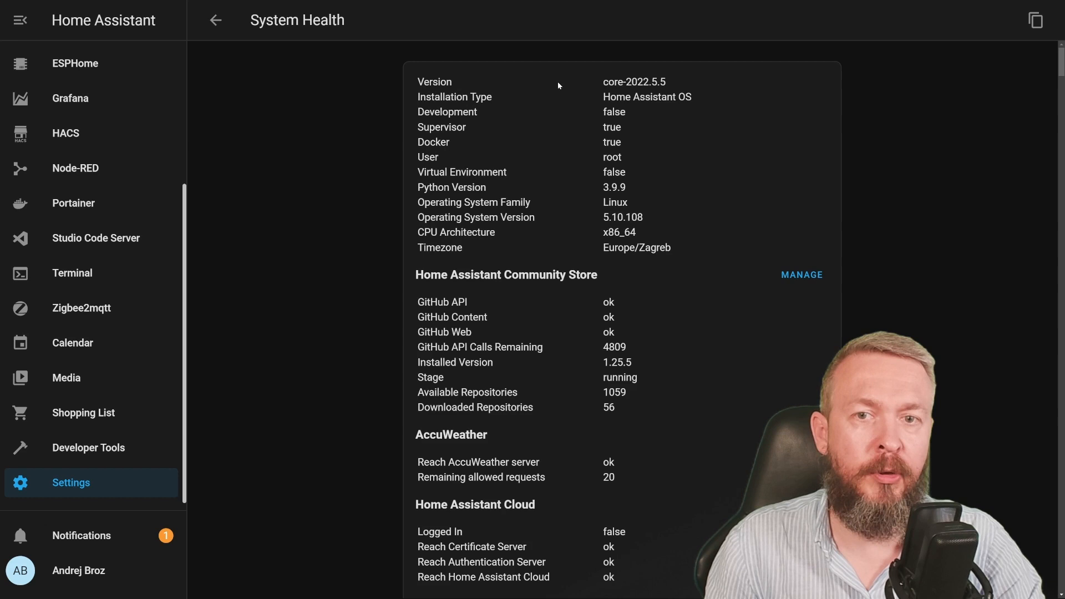
scroll("down", 3)
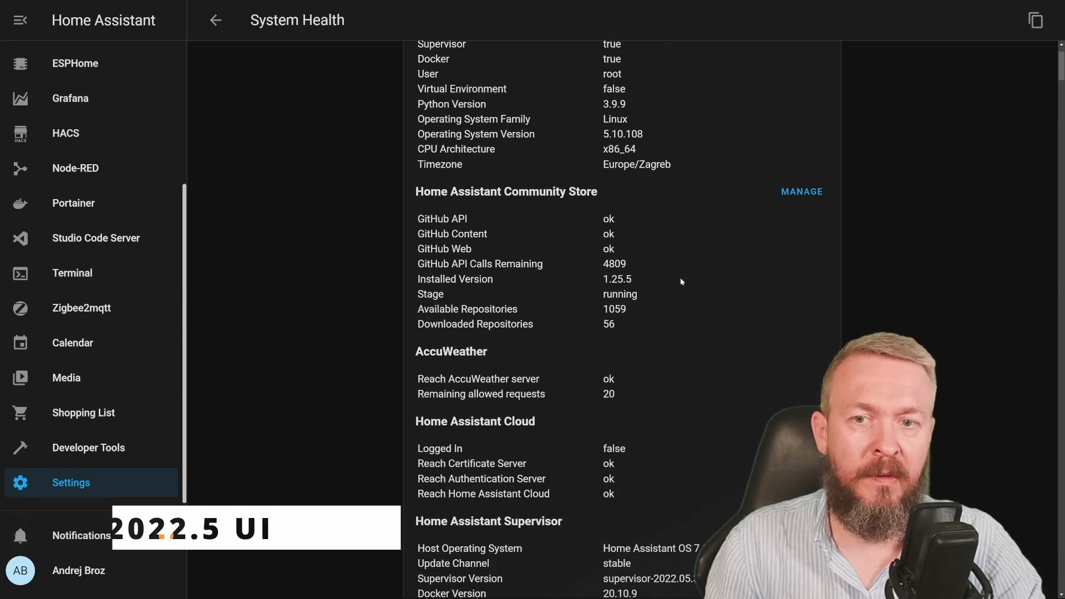
scroll("down", 3)
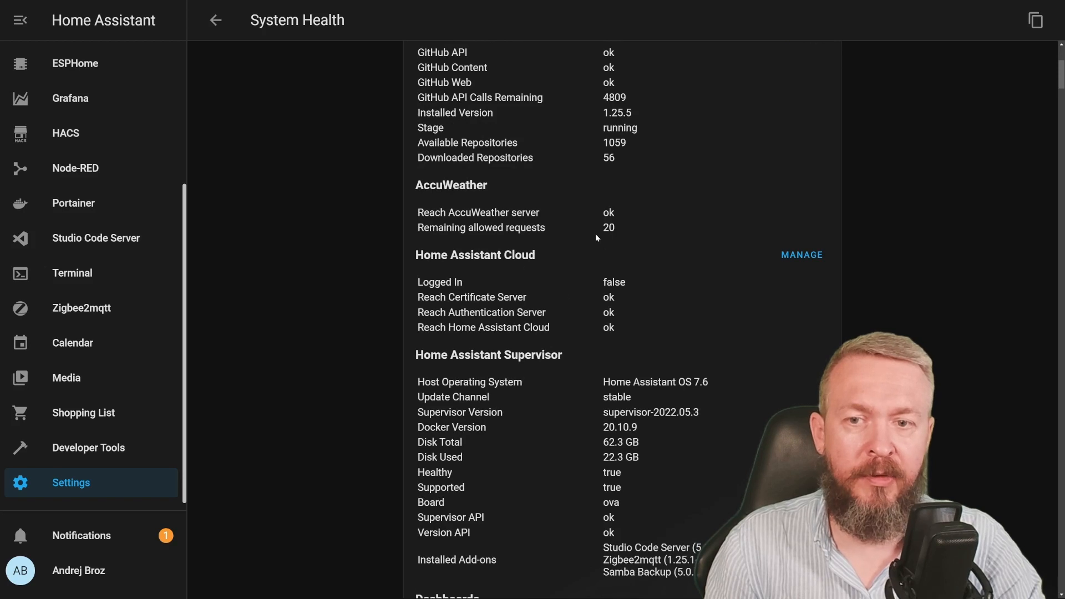
scroll("down", 3)
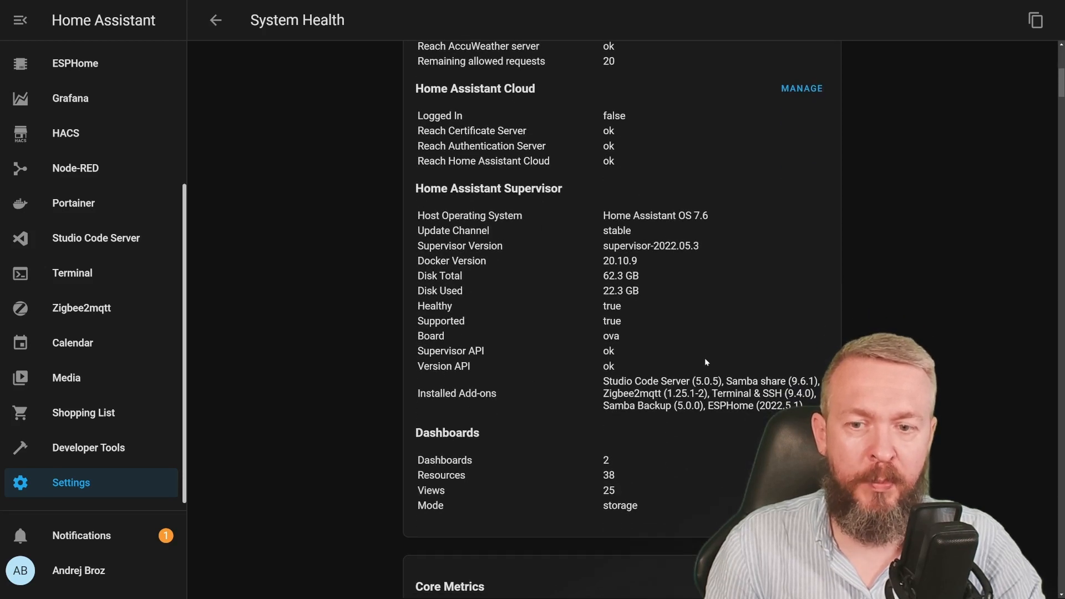
mouse_move(480, 538)
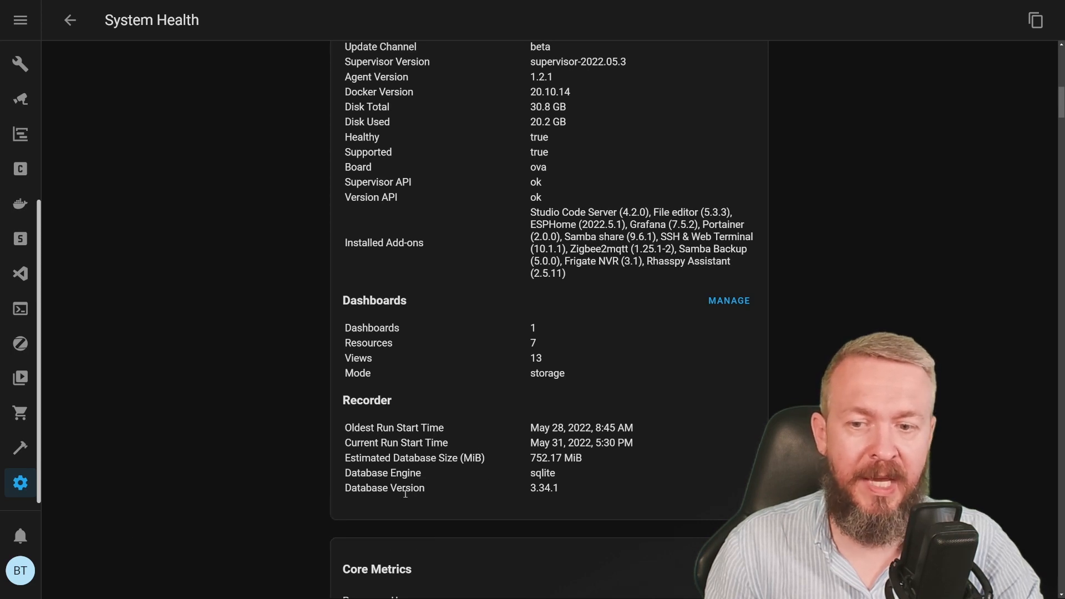
mouse_move(522, 502)
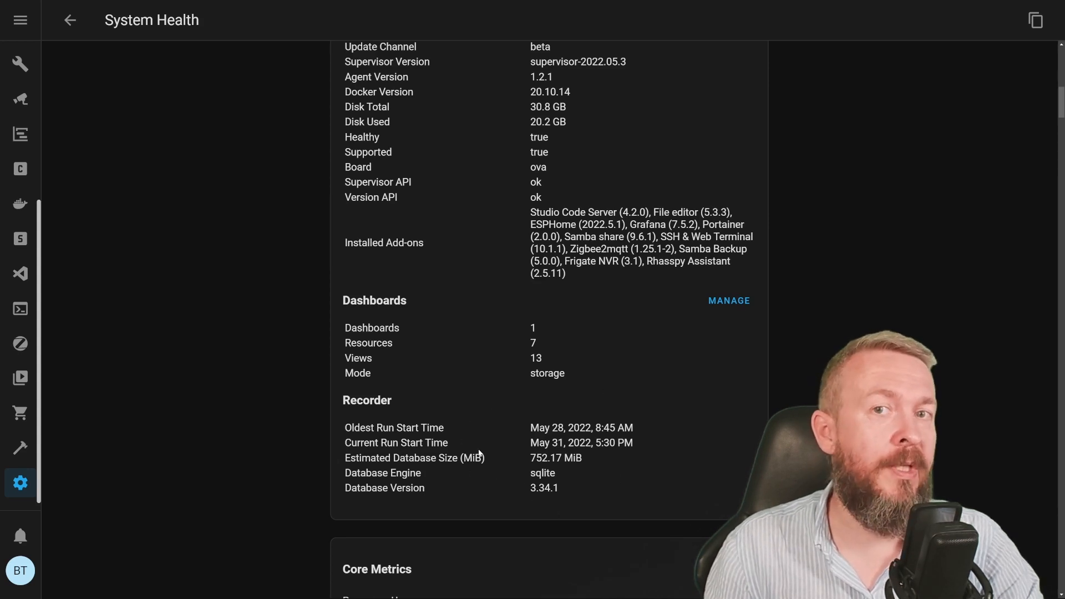
mouse_move(616, 406)
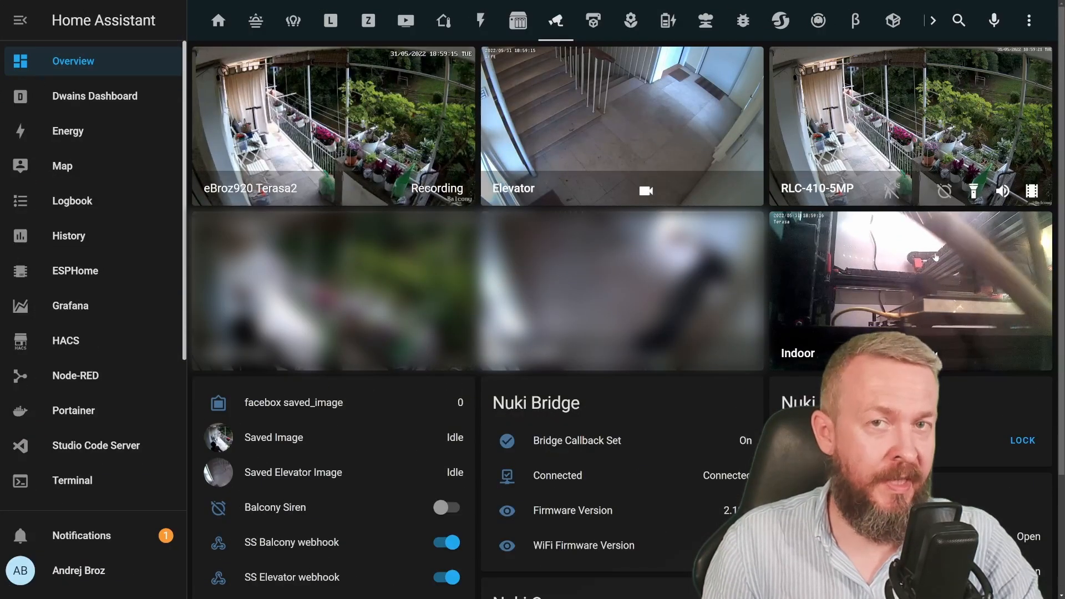
In the Indoor camera's live view settings, turn off Preload stream.
left_click(931, 285)
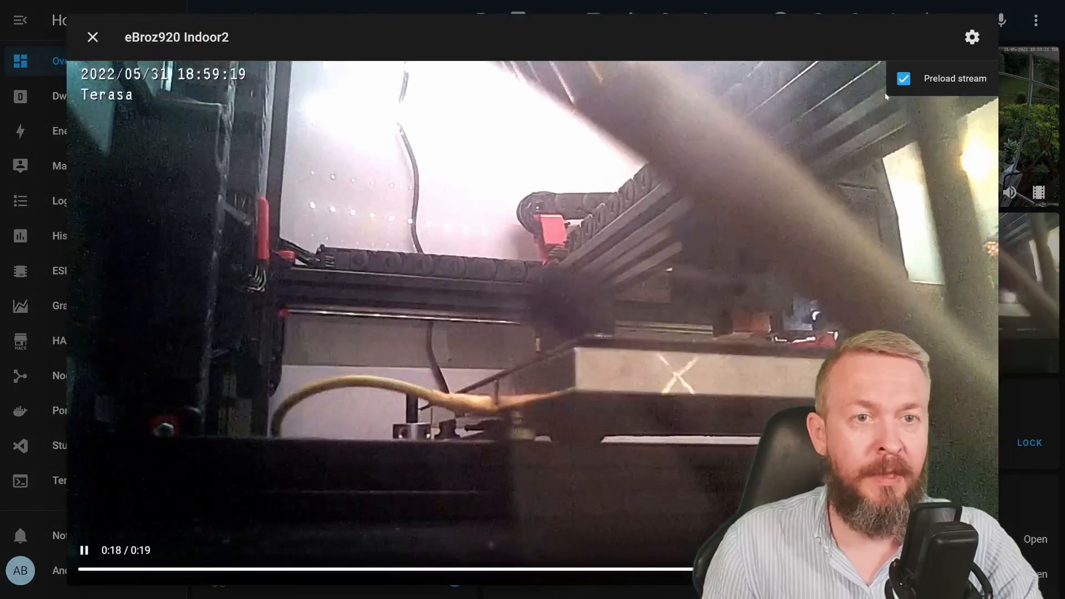
left_click(903, 78)
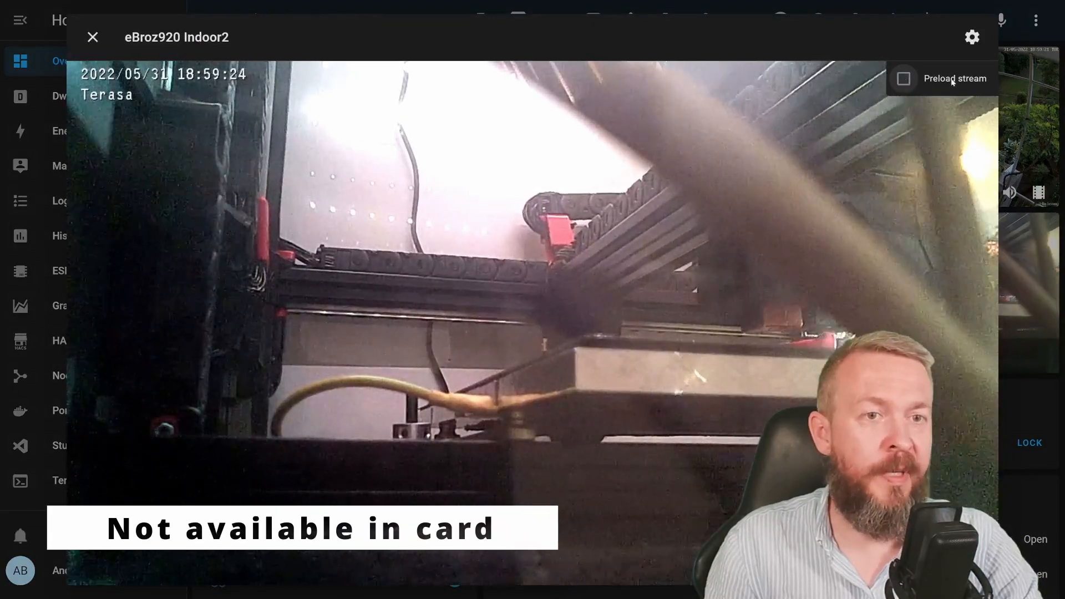
left_click(903, 79)
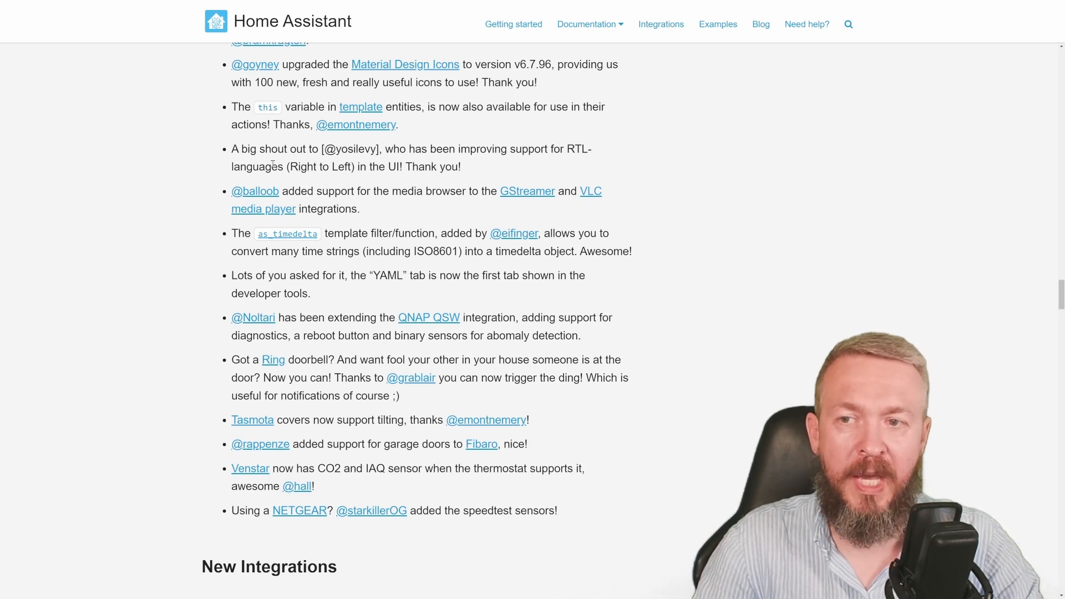
mouse_move(478, 134)
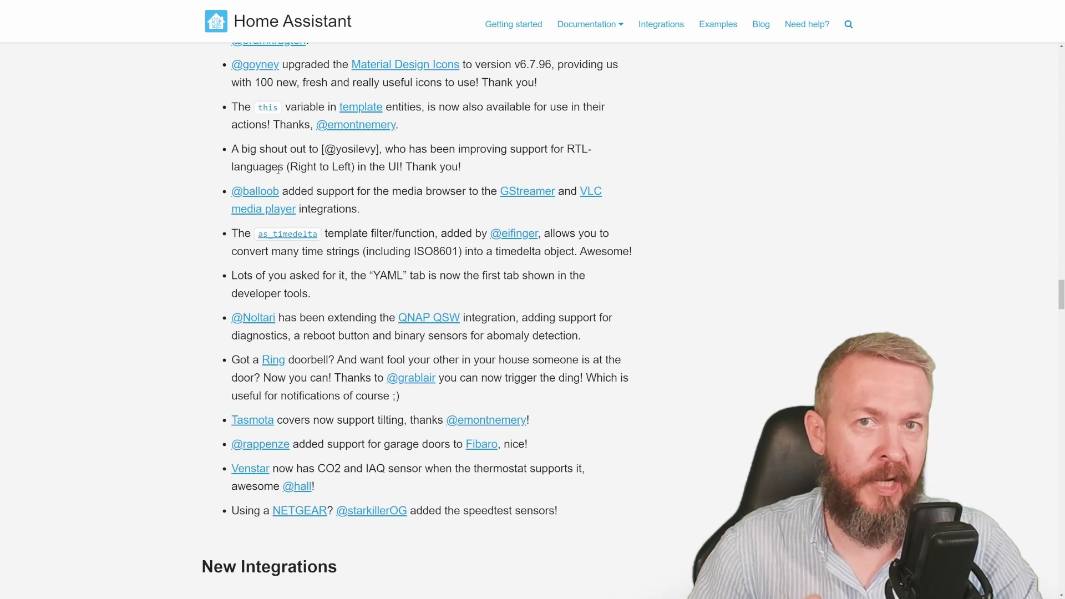
Scroll the release notes to the smaller noteworthy changes above New Integrations.
scroll("down", 3)
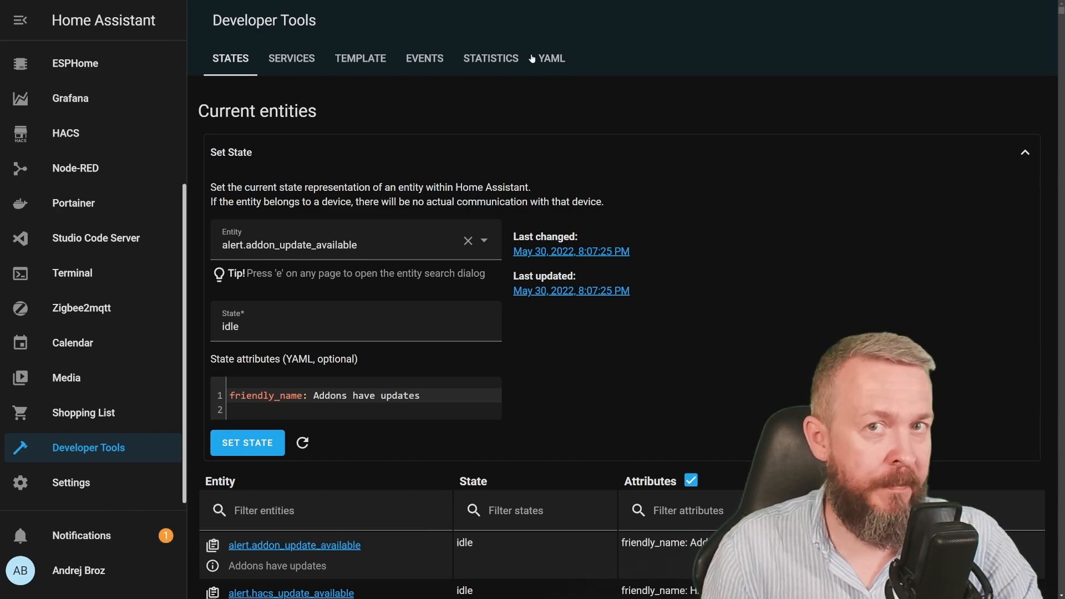
View Developer Tools' States page, noting the tab order ending with YAML.
left_click(551, 59)
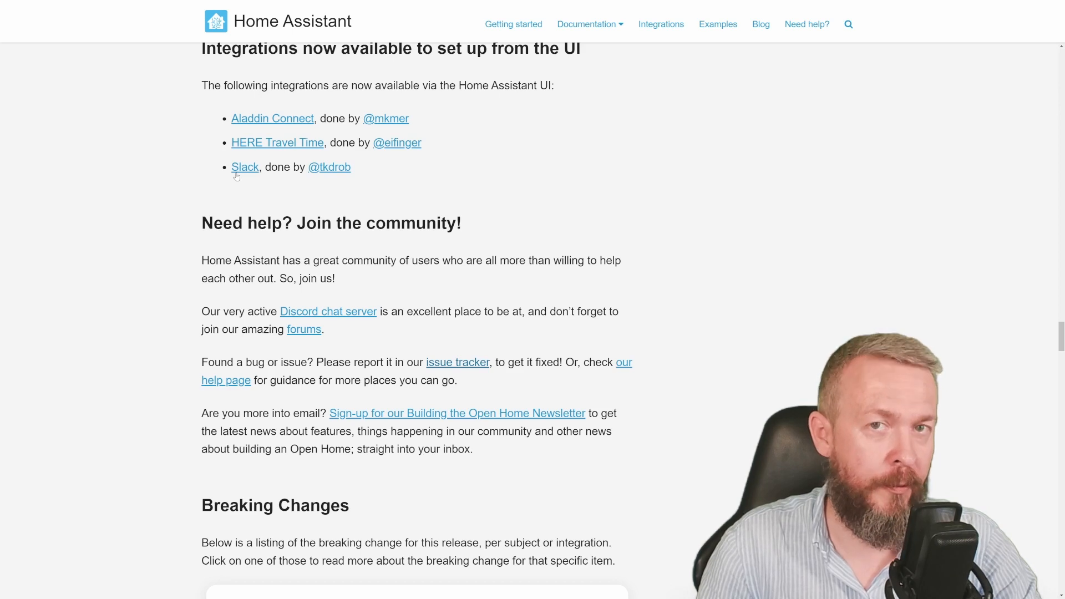
Scroll past Integrations now available from the UI to the Breaking Changes MQTT entry.
scroll("down", 3)
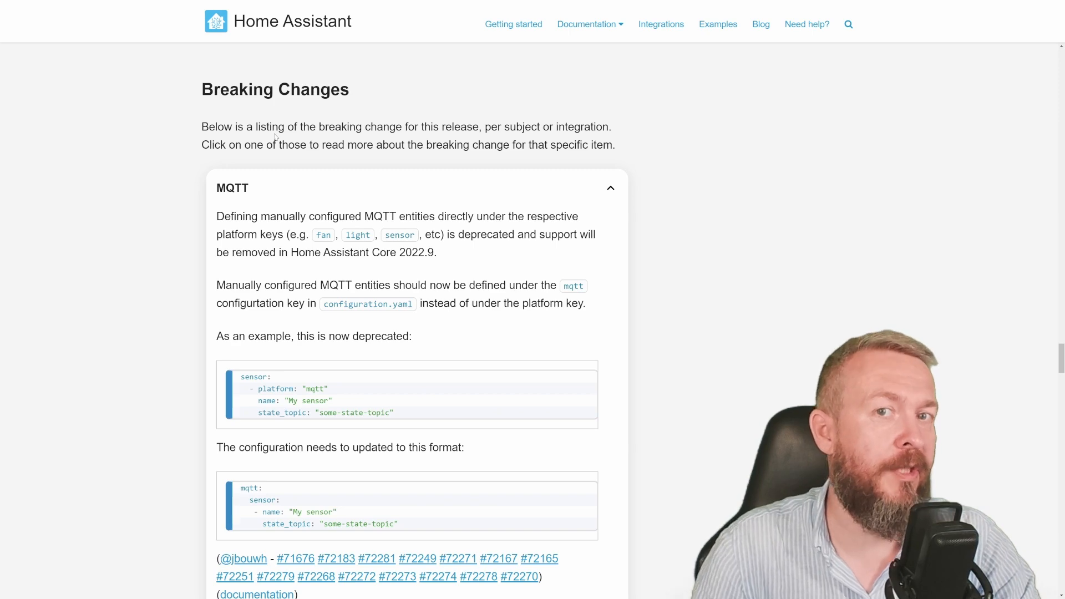
scroll("down", 3)
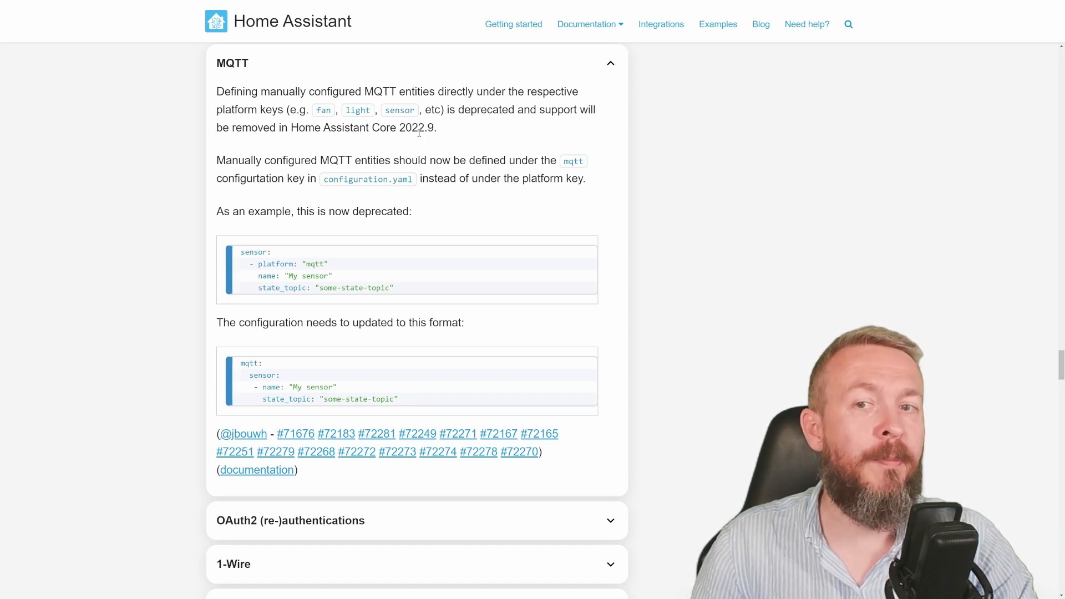
left_click_drag(245, 252, 377, 287)
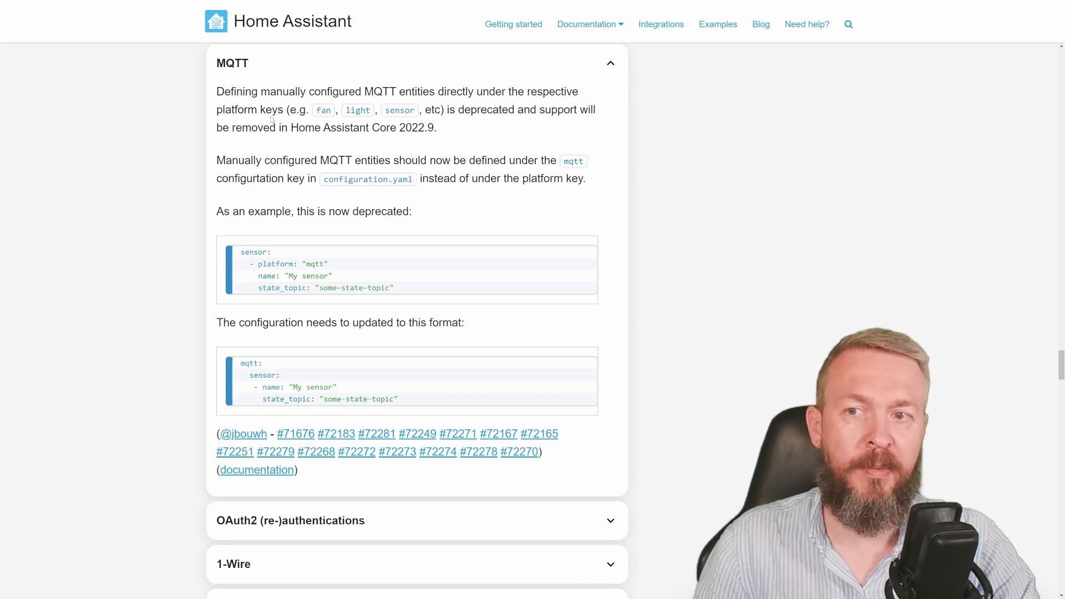
mouse_move(425, 120)
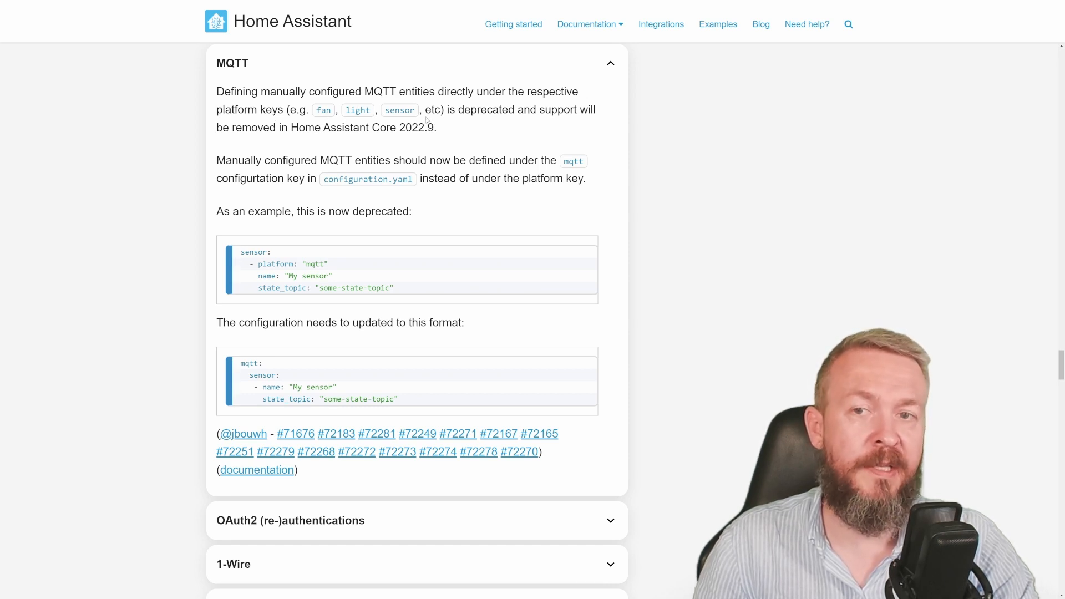
mouse_move(451, 115)
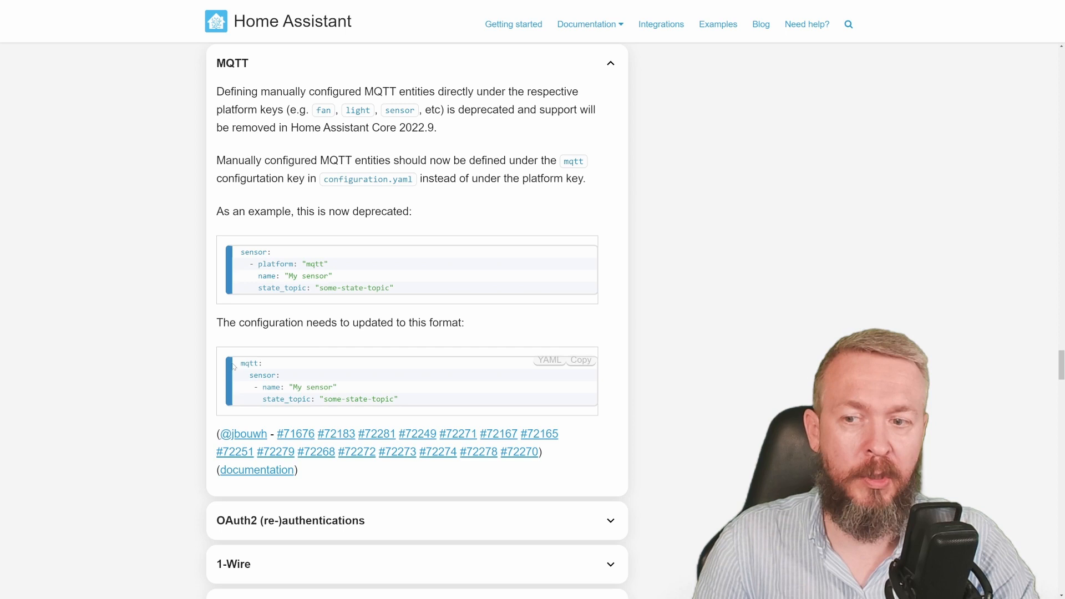
double_click(250, 363)
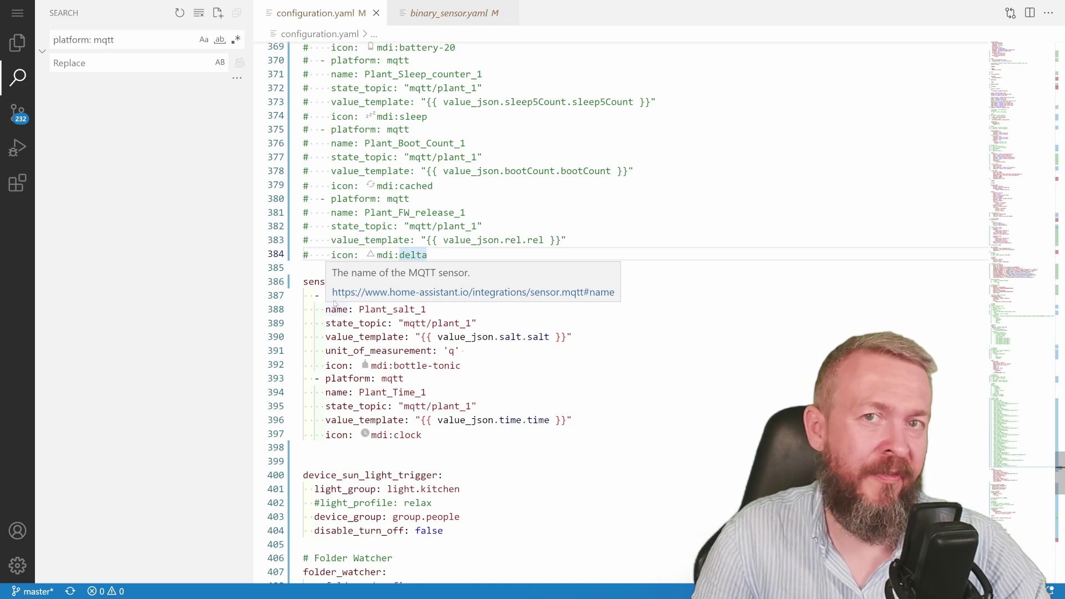
Add a fan: key on a new line after the MQTT sensor entries in configuration.yaml.
left_click(447, 447)
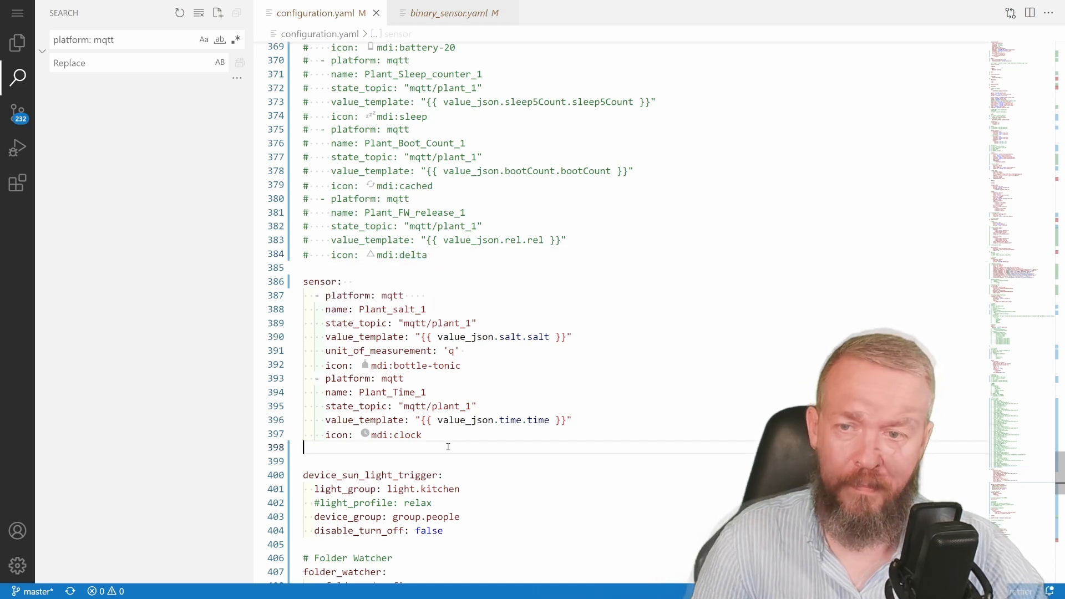
type("fan:")
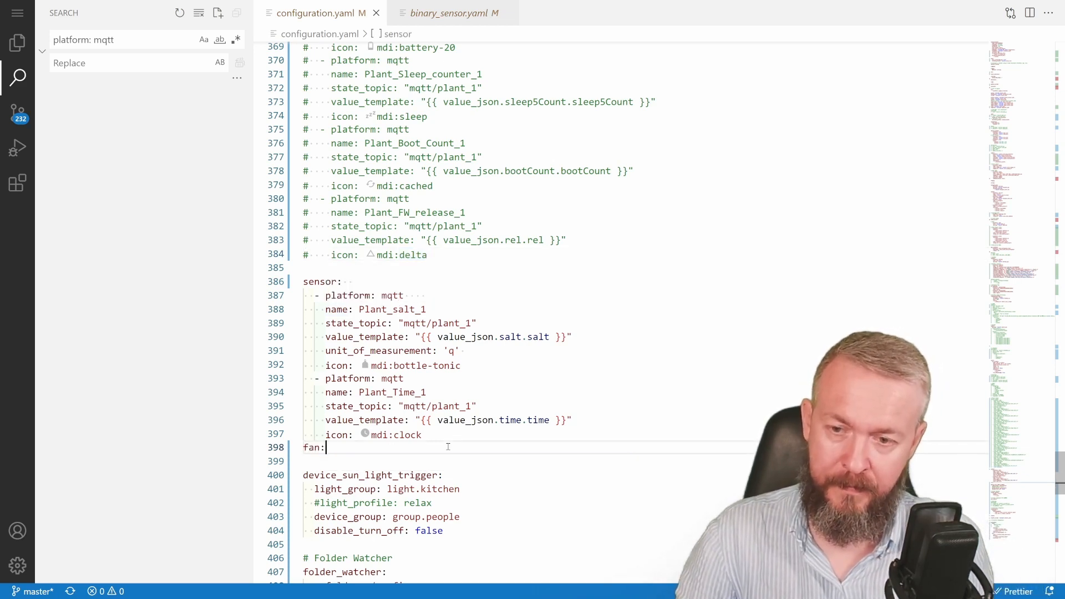
type("1")
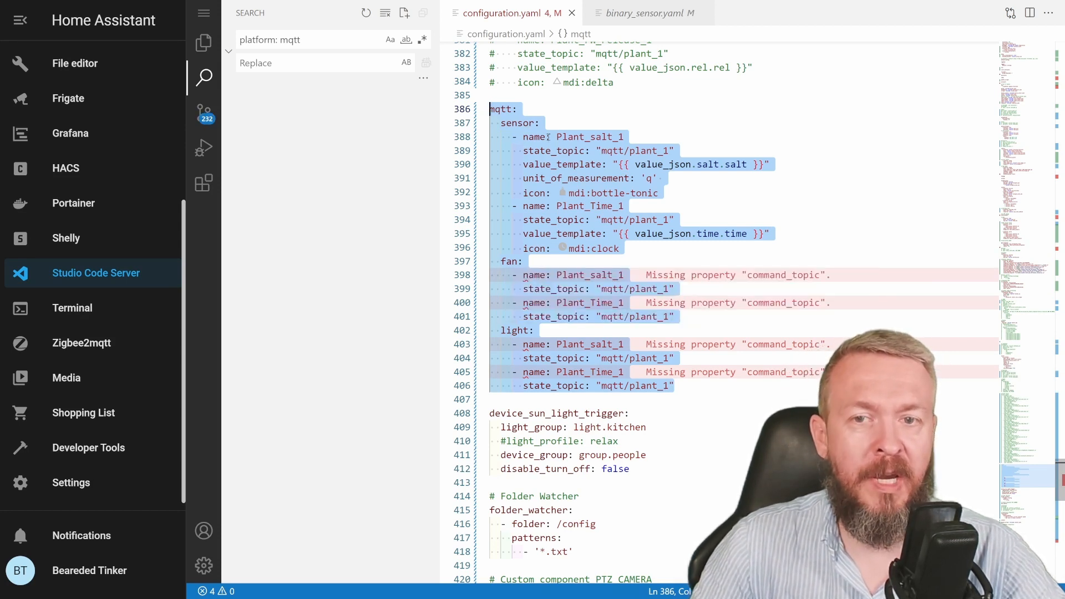
mouse_move(539, 136)
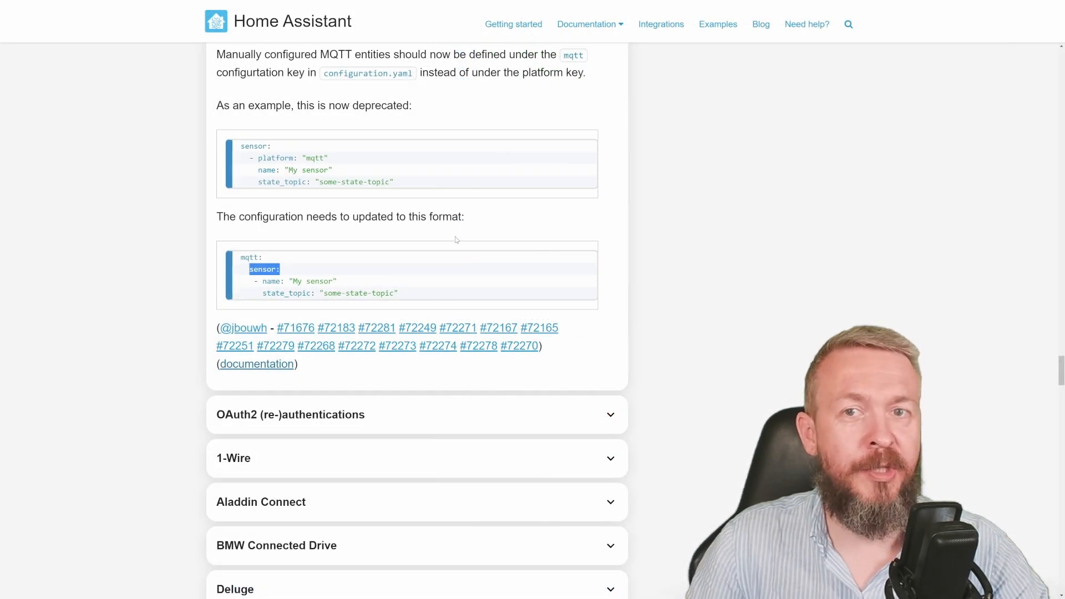
Scroll past the MQTT new-format example to the remaining Breaking Changes entries.
scroll("down", 3)
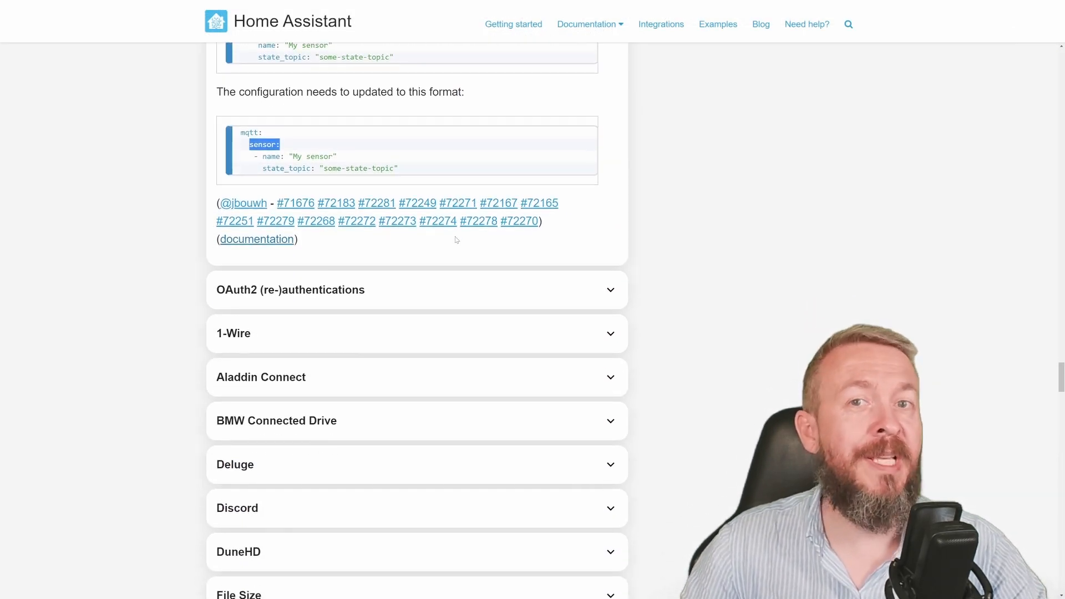